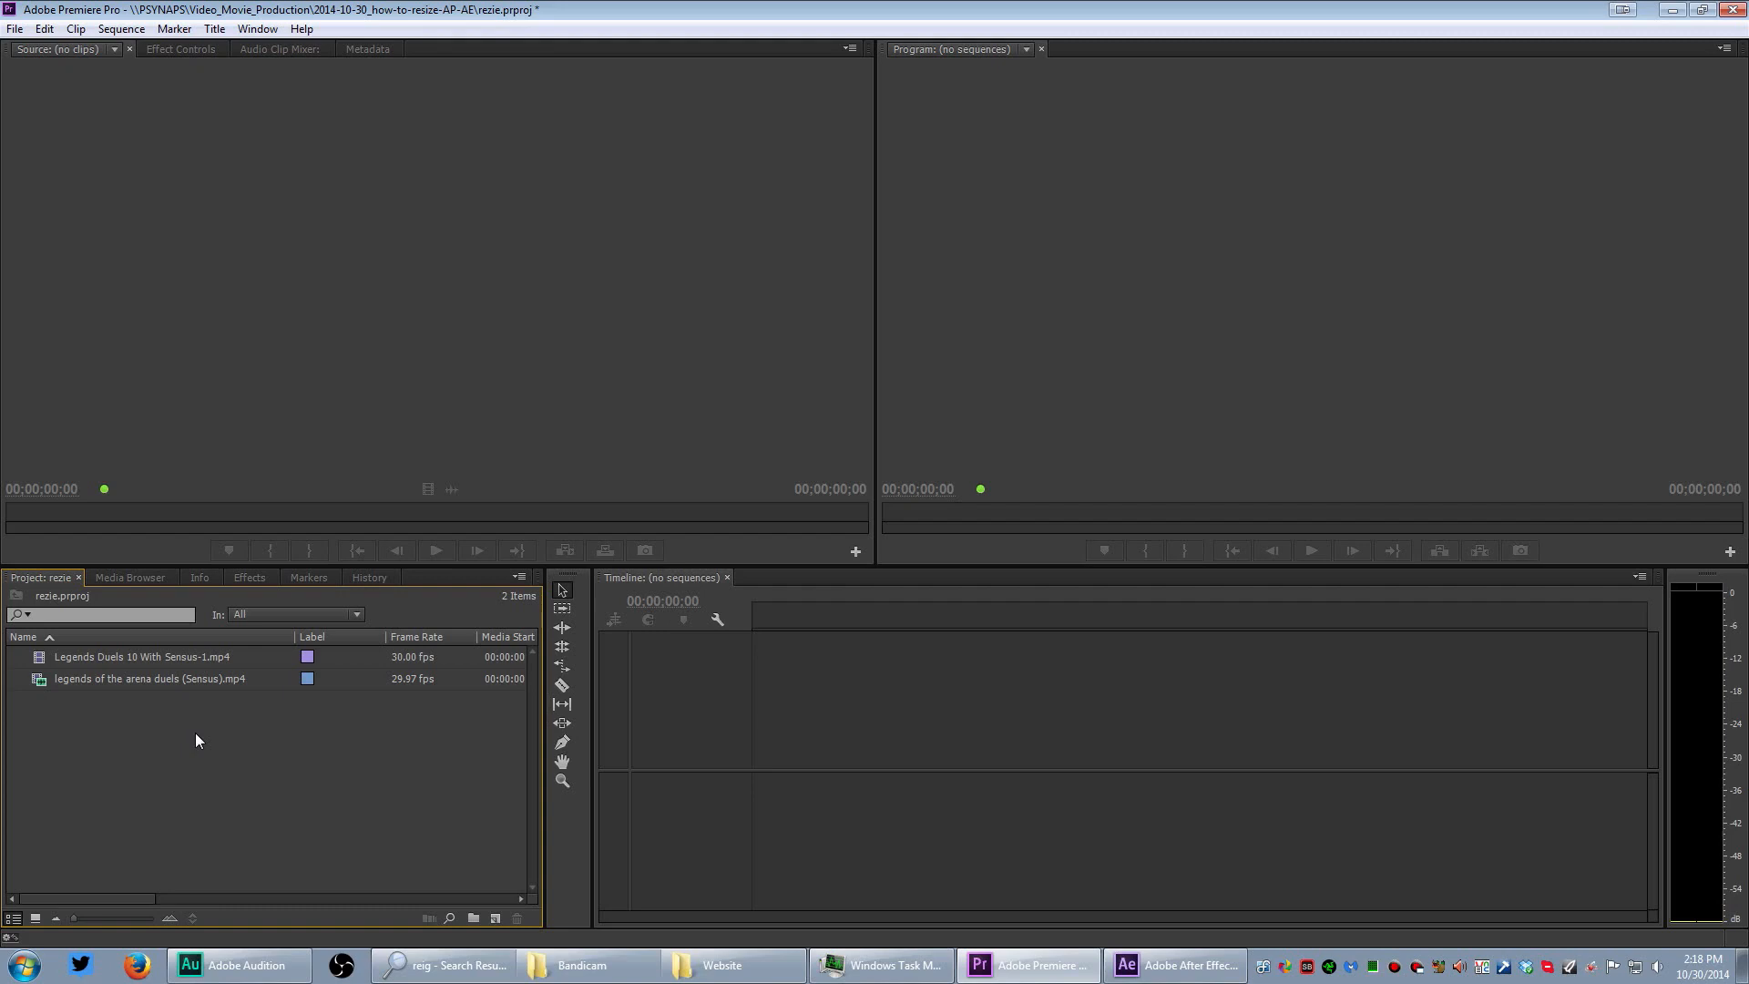
pyautogui.moveTo(93, 664)
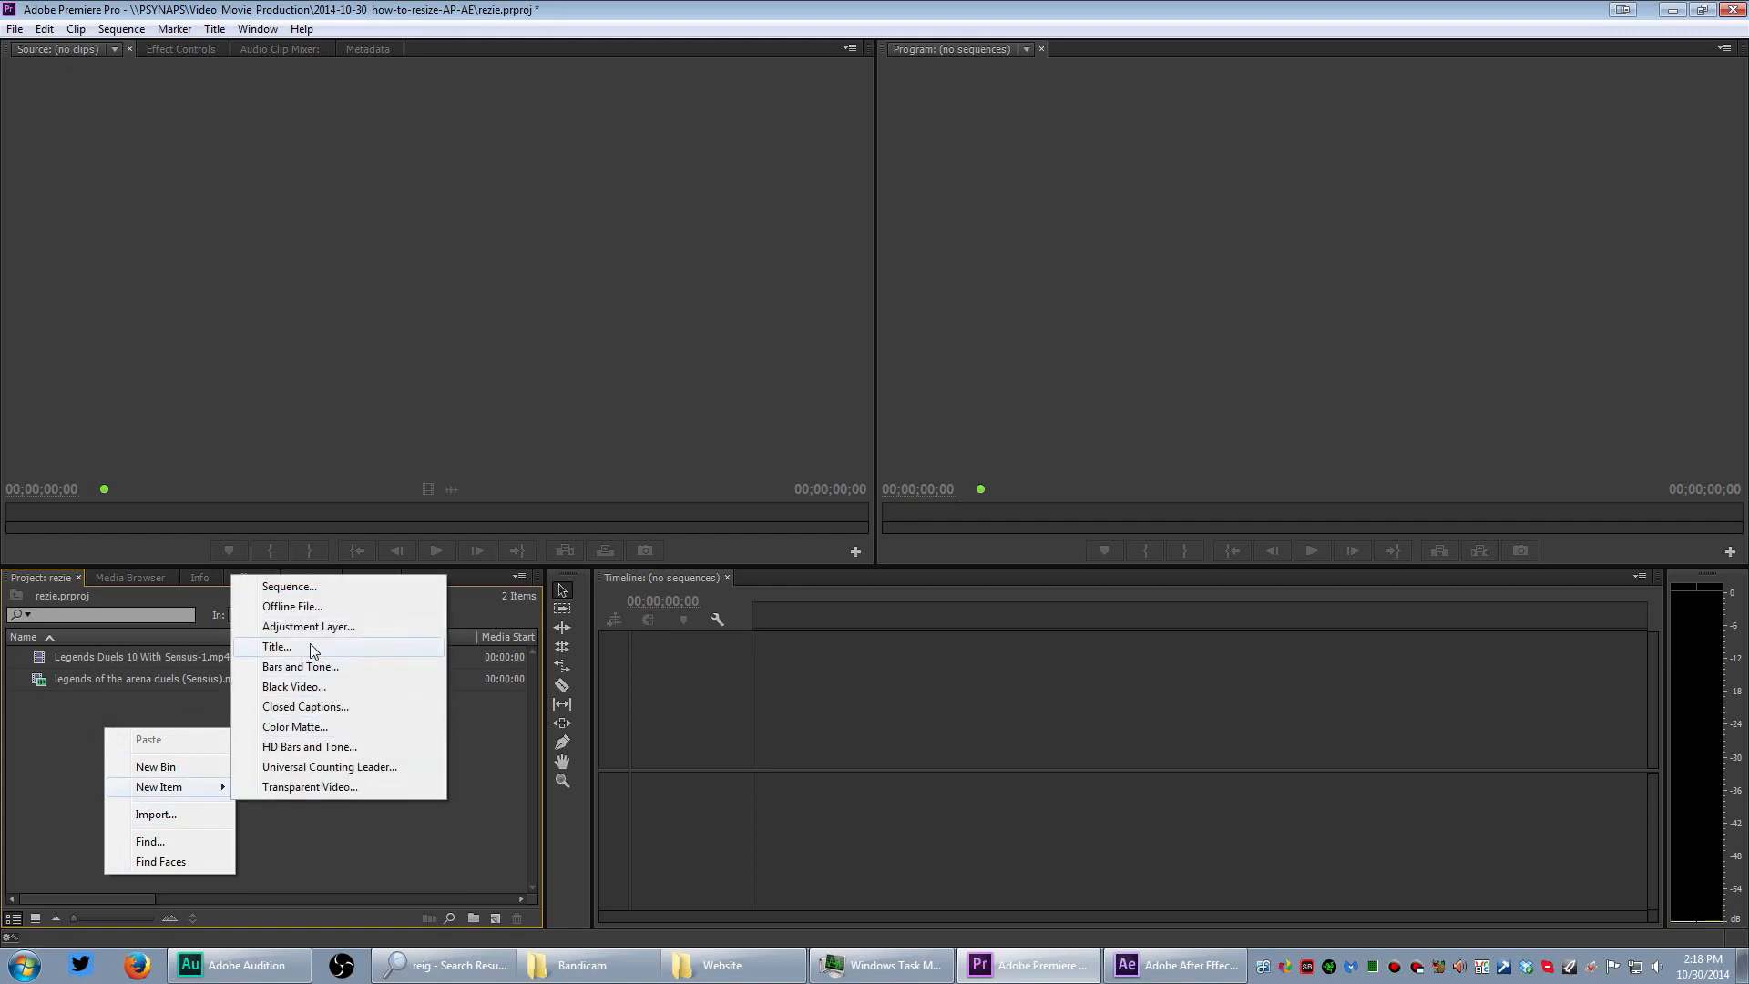
# Create a new sequence from the YouTube Example 1080p 30fps preset
pyautogui.click(288, 586)
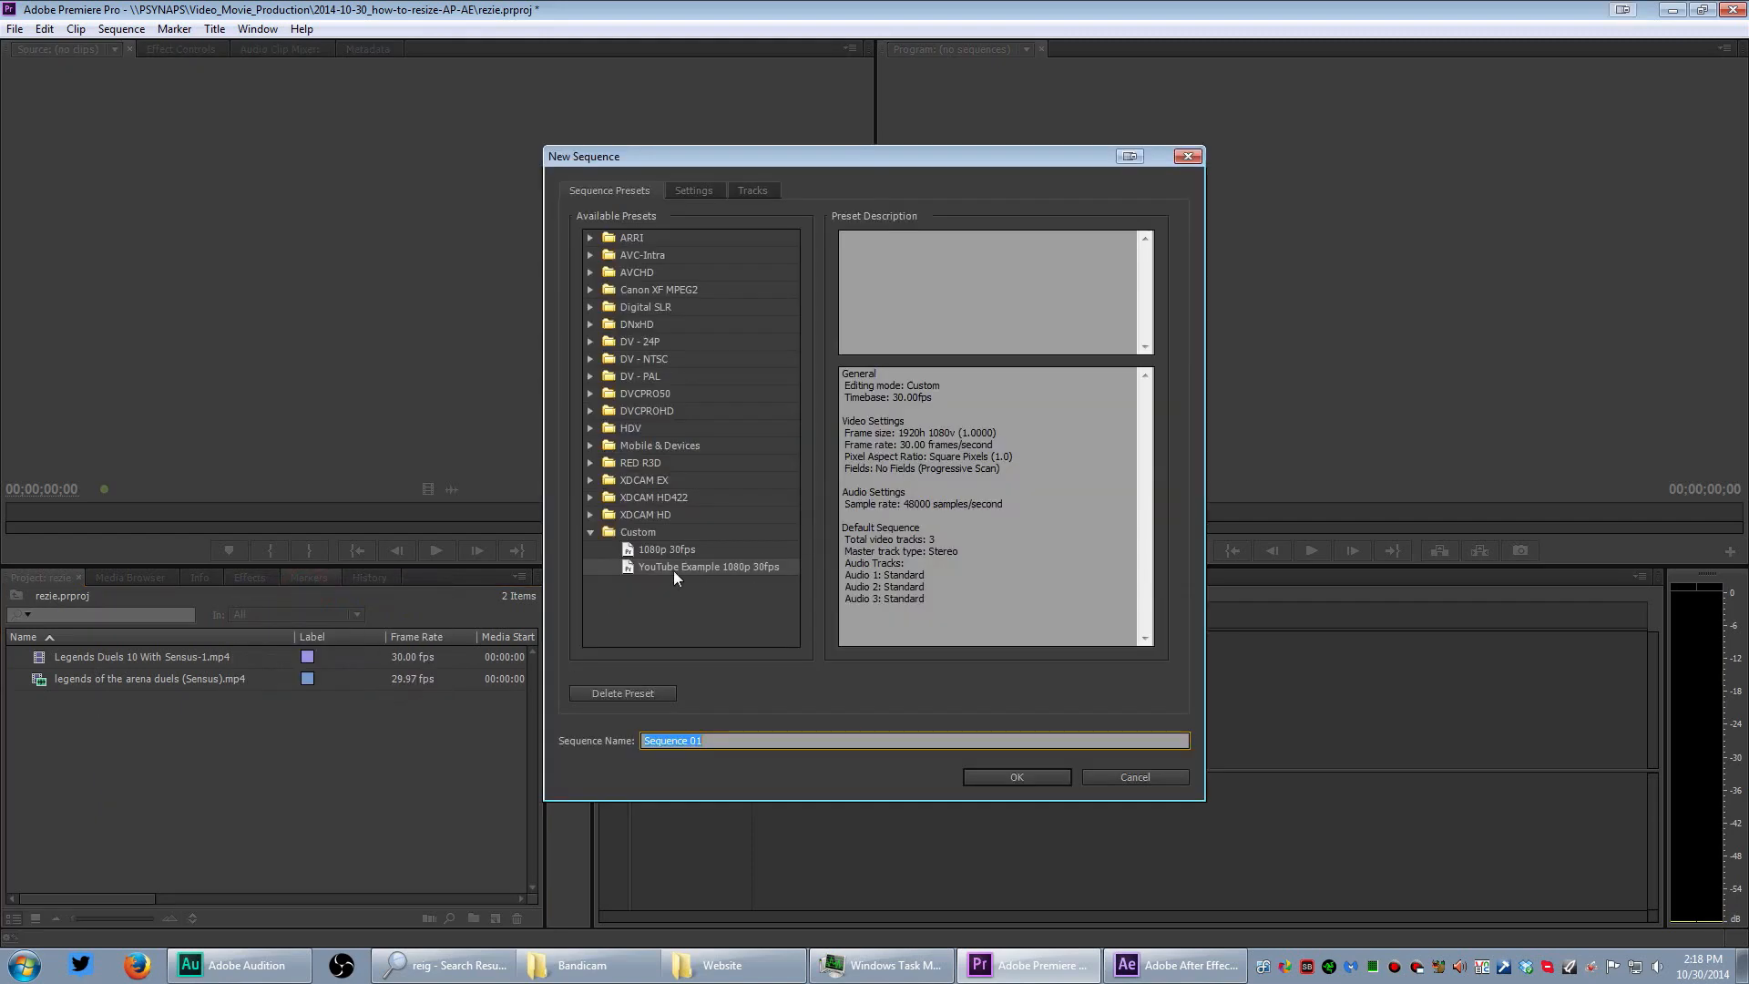
pyautogui.click(1013, 776)
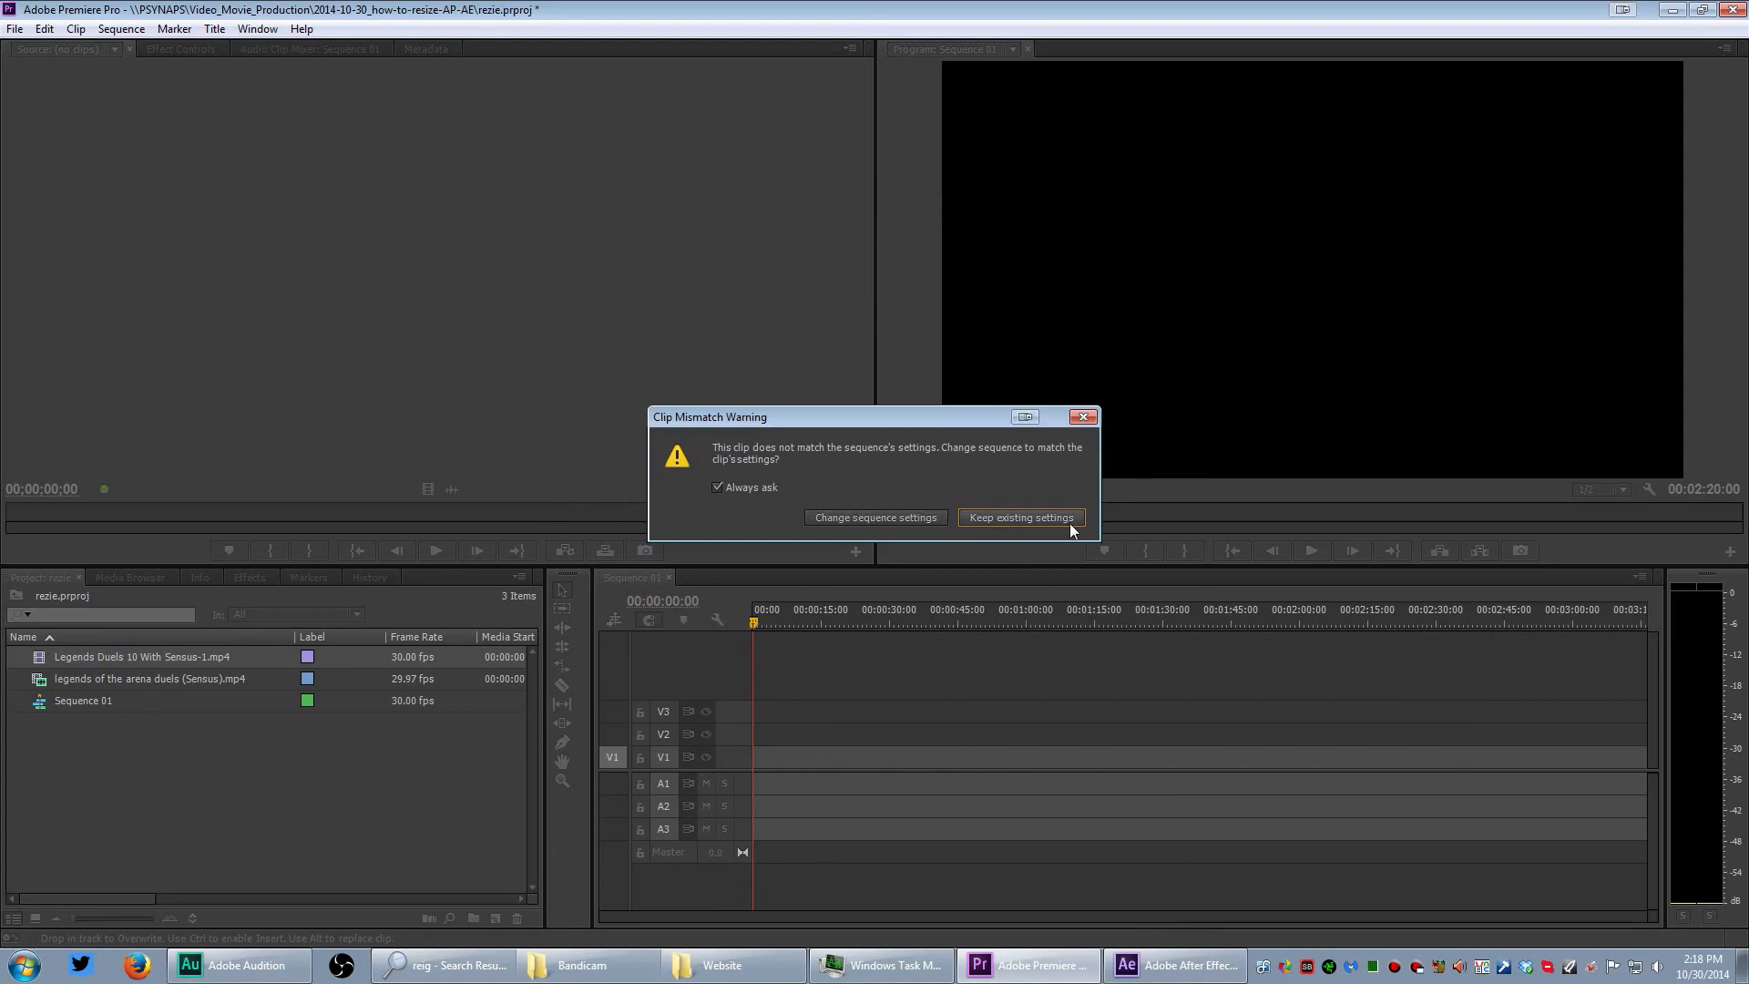
# Keep the existing 1080p sequence settings in the Clip Mismatch Warning
pyautogui.click(1019, 516)
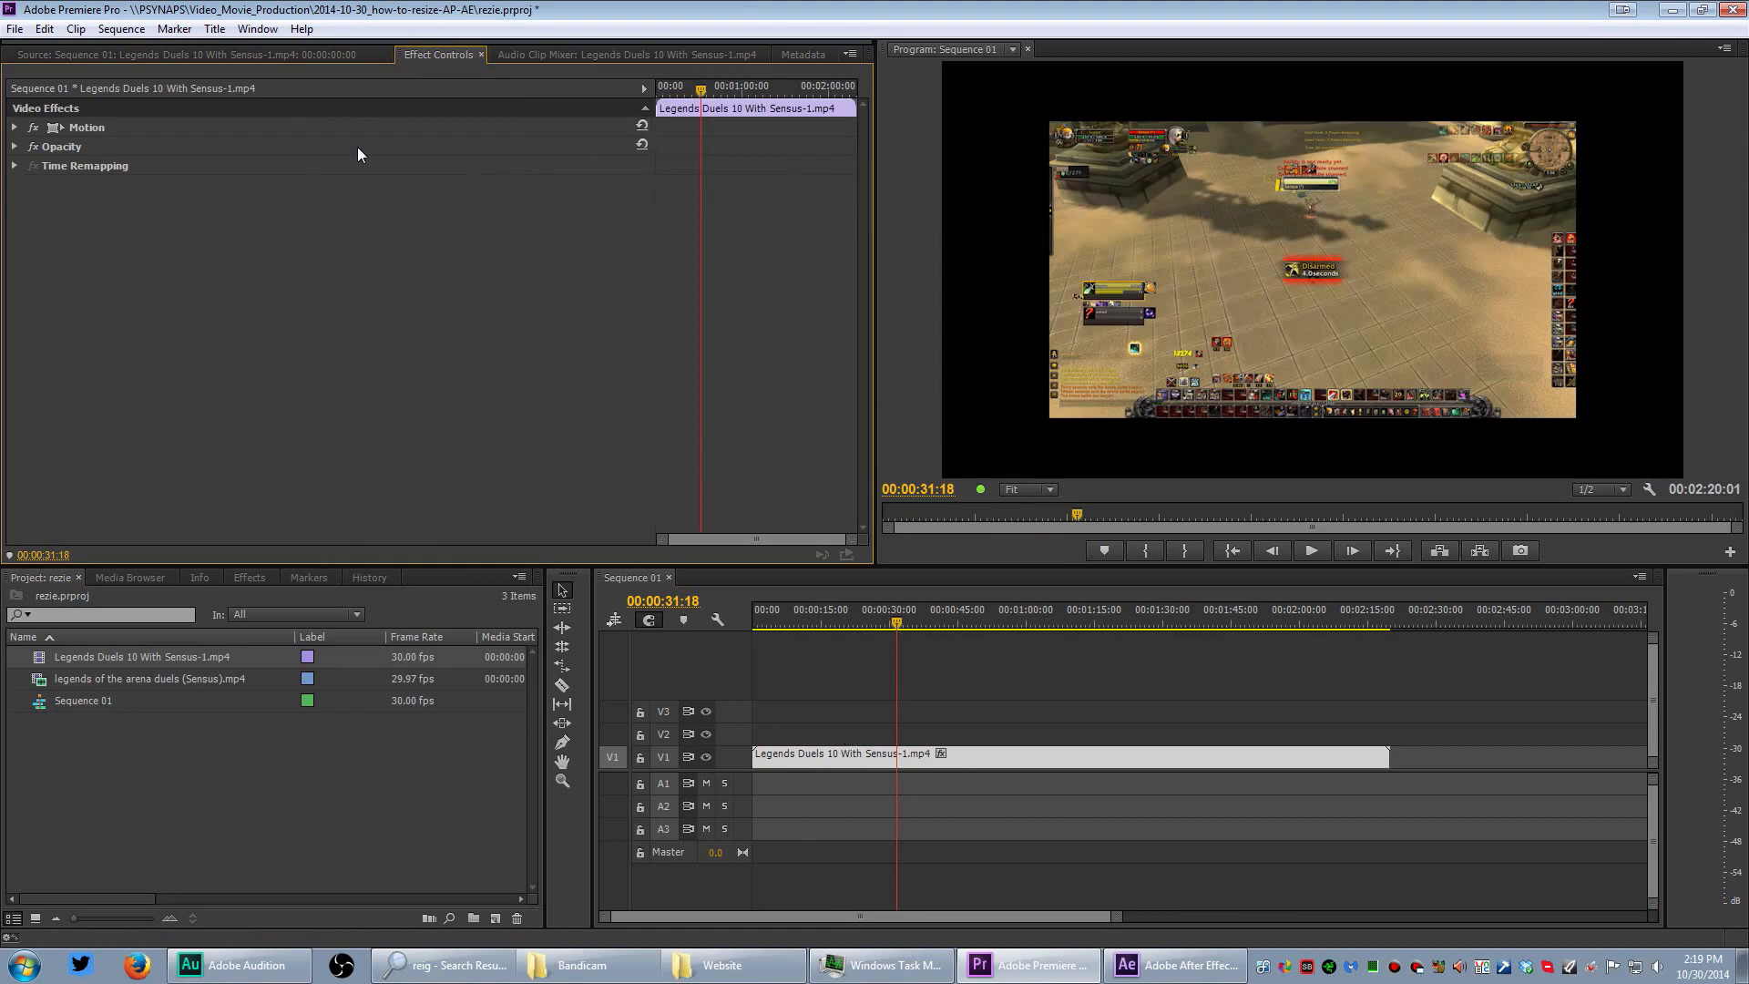
# Expand Motion, set Position to 960, 540 and raise Scale to 141
pyautogui.click(86, 126)
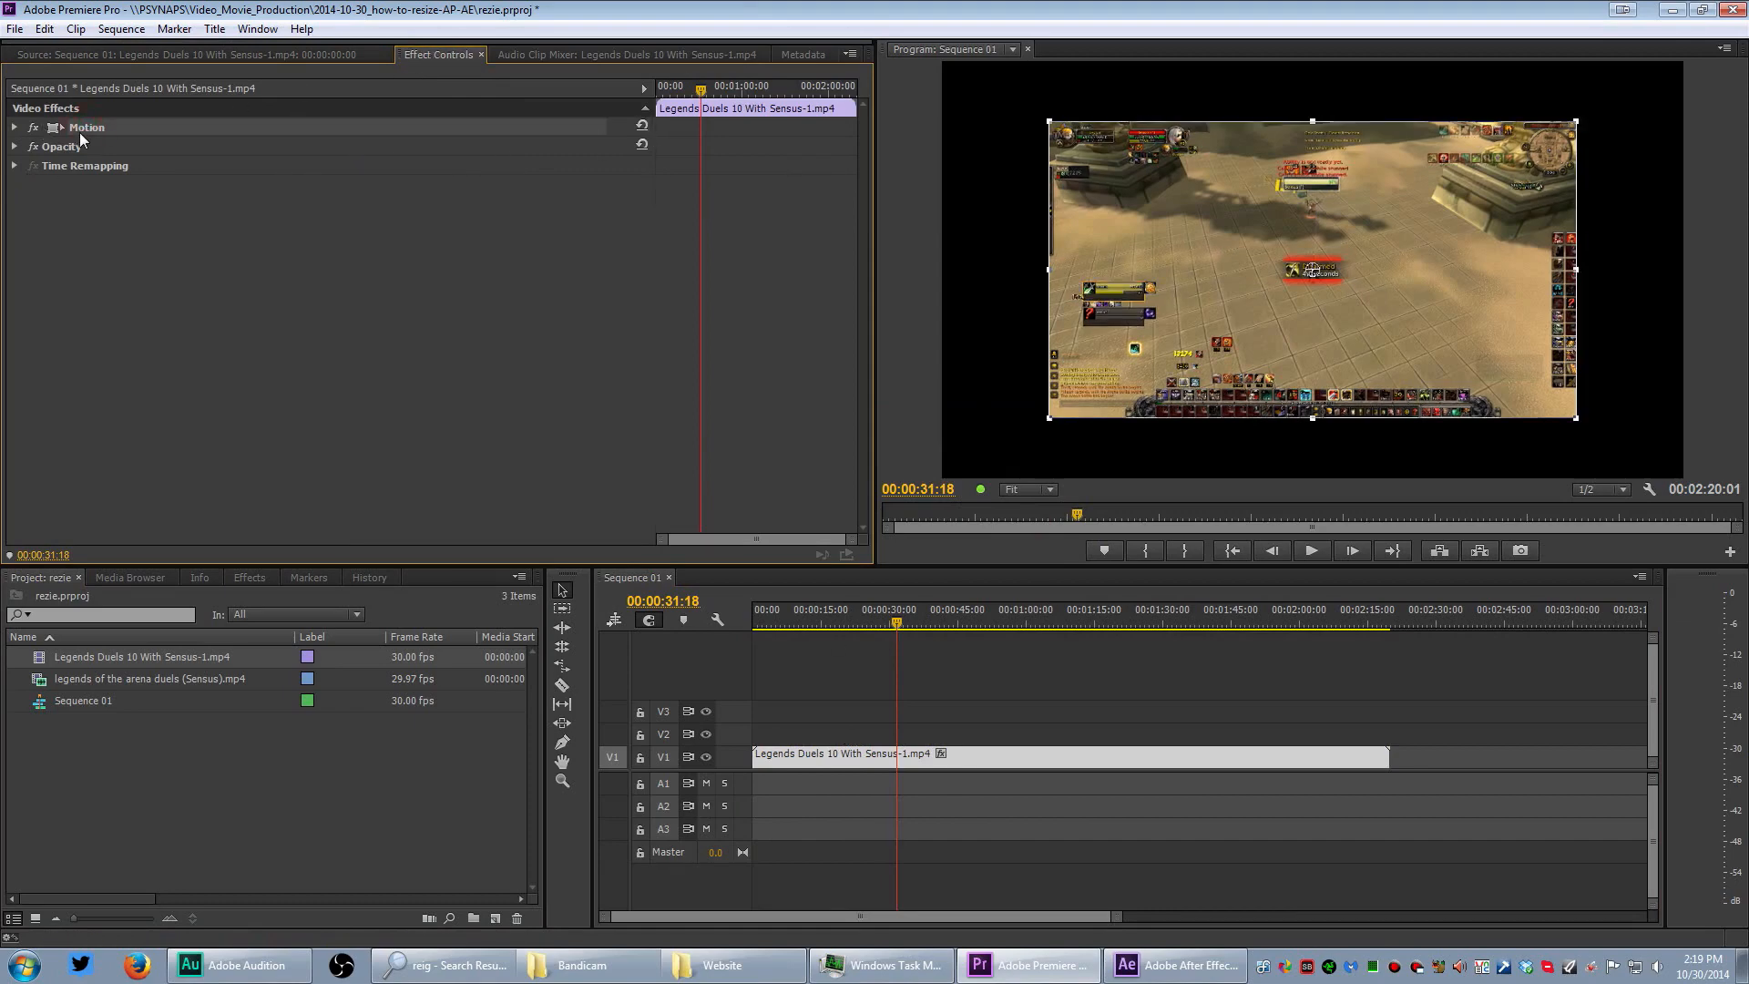
pyautogui.moveTo(81, 130)
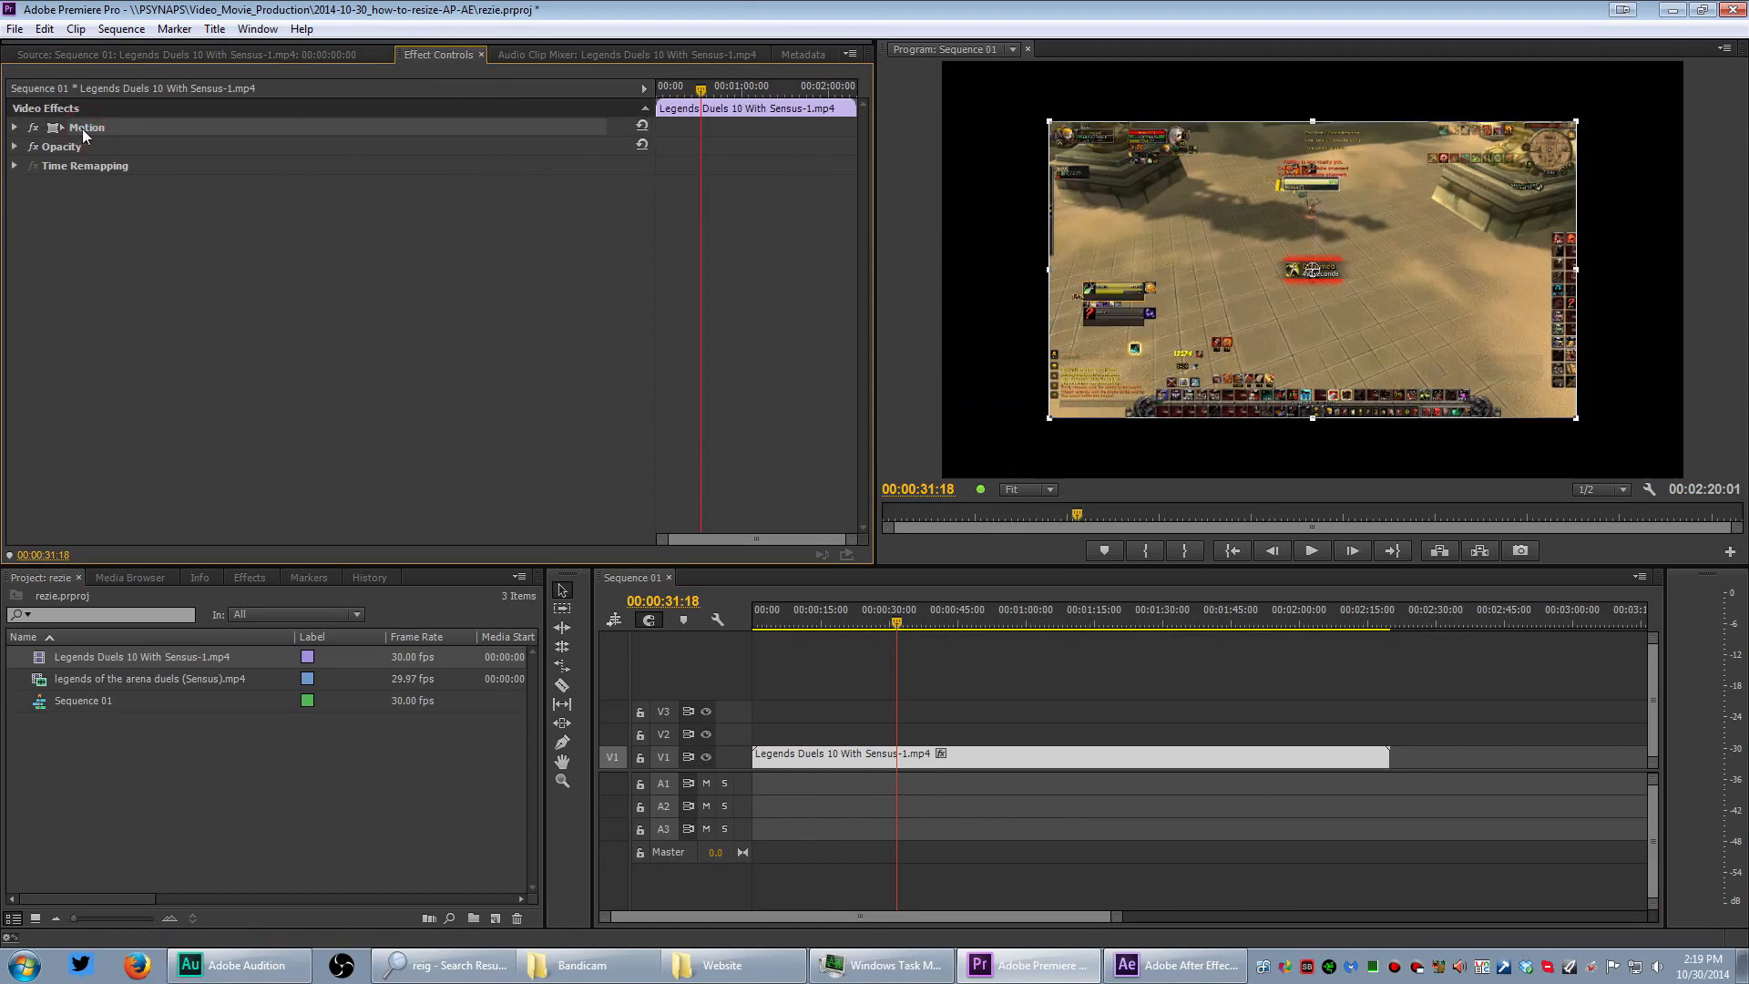
pyautogui.click(14, 128)
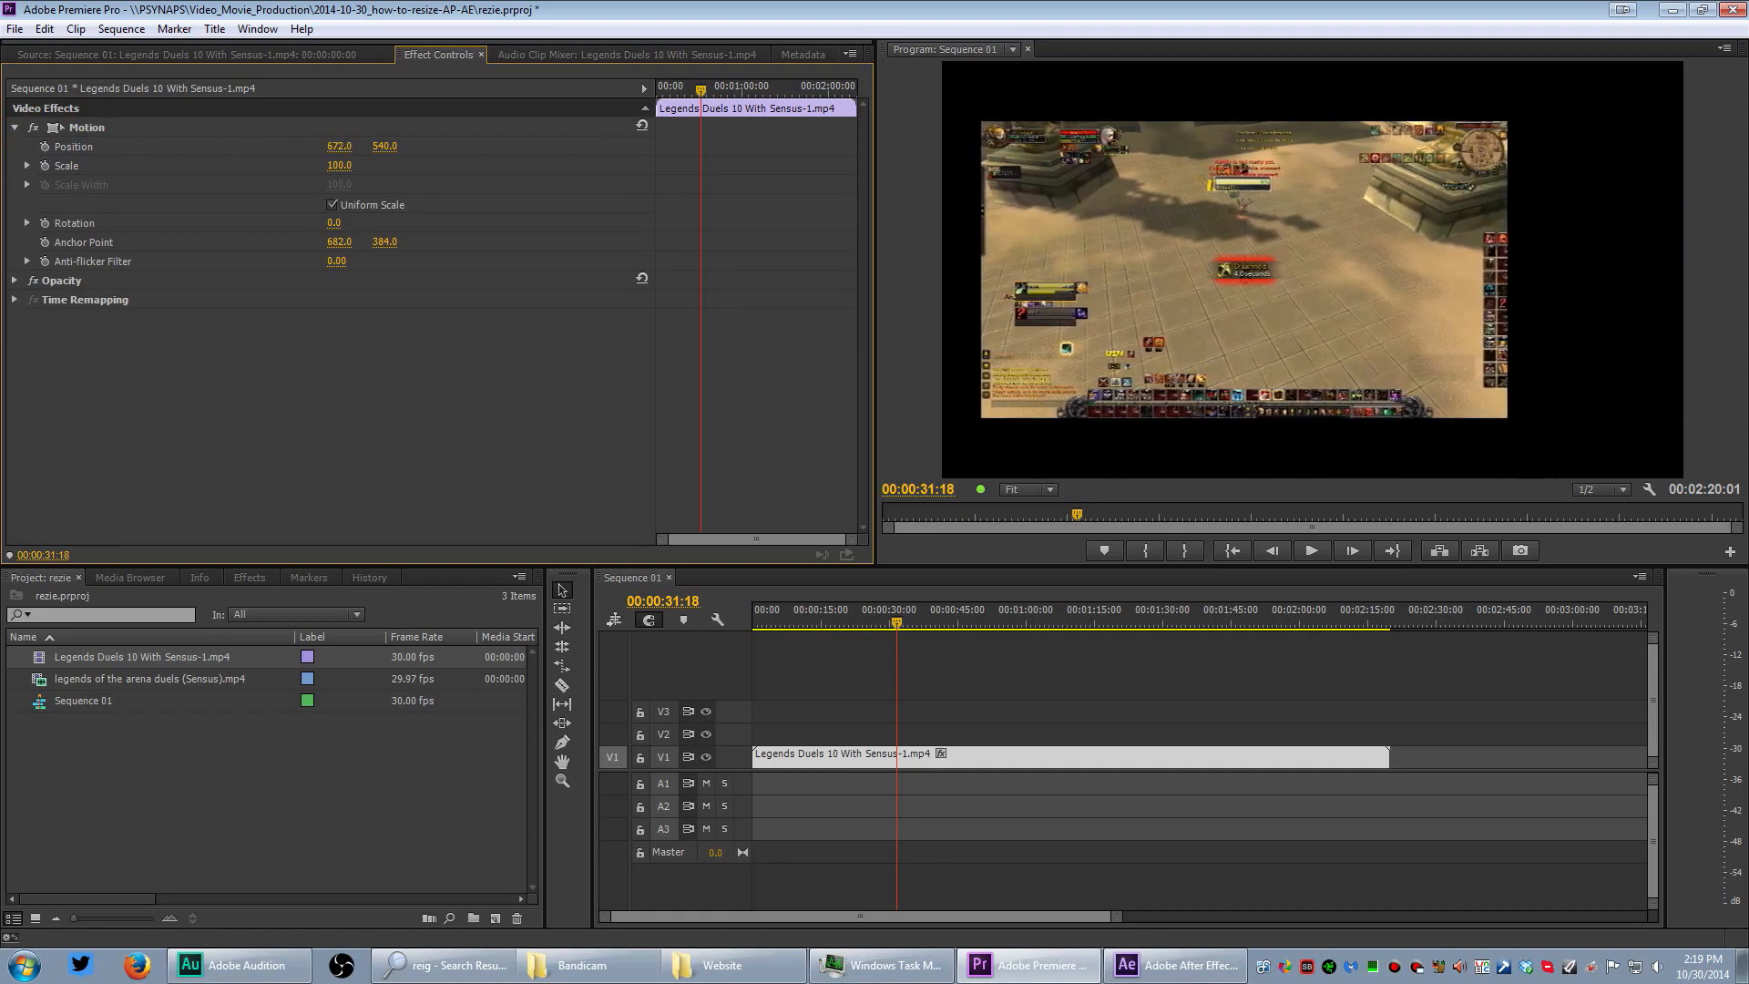
pyautogui.moveTo(338, 146); pyautogui.dragTo(357, 145)
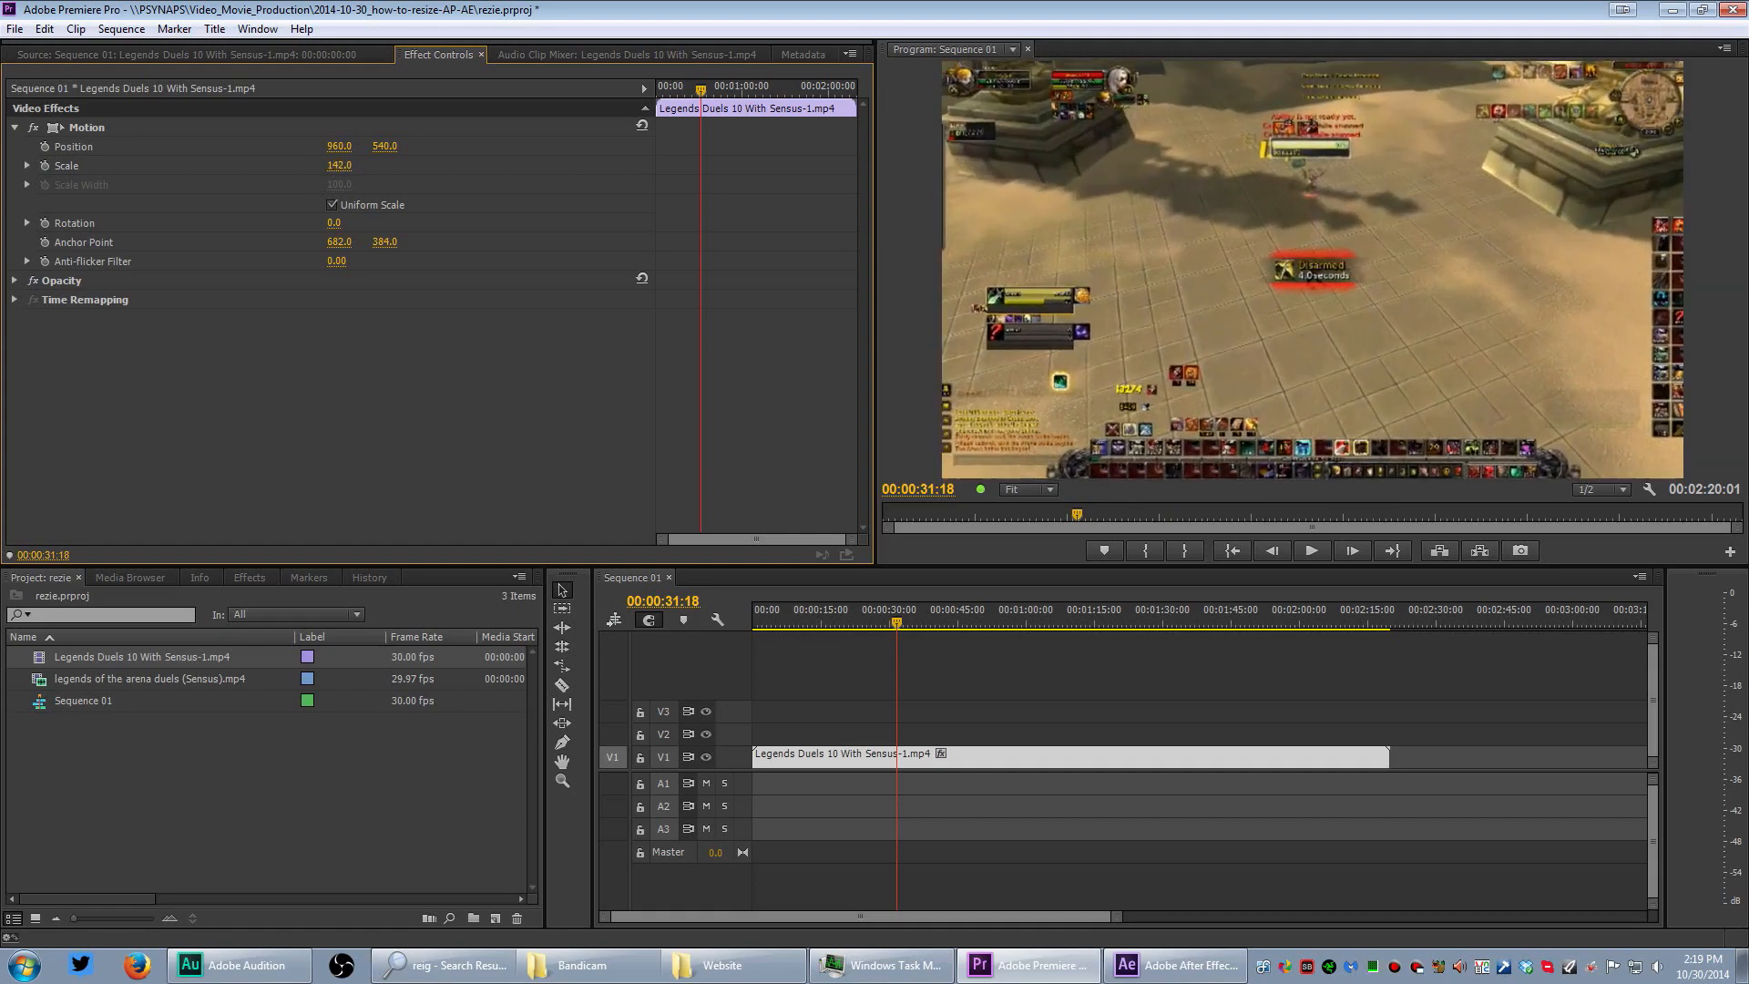
pyautogui.click(339, 165)
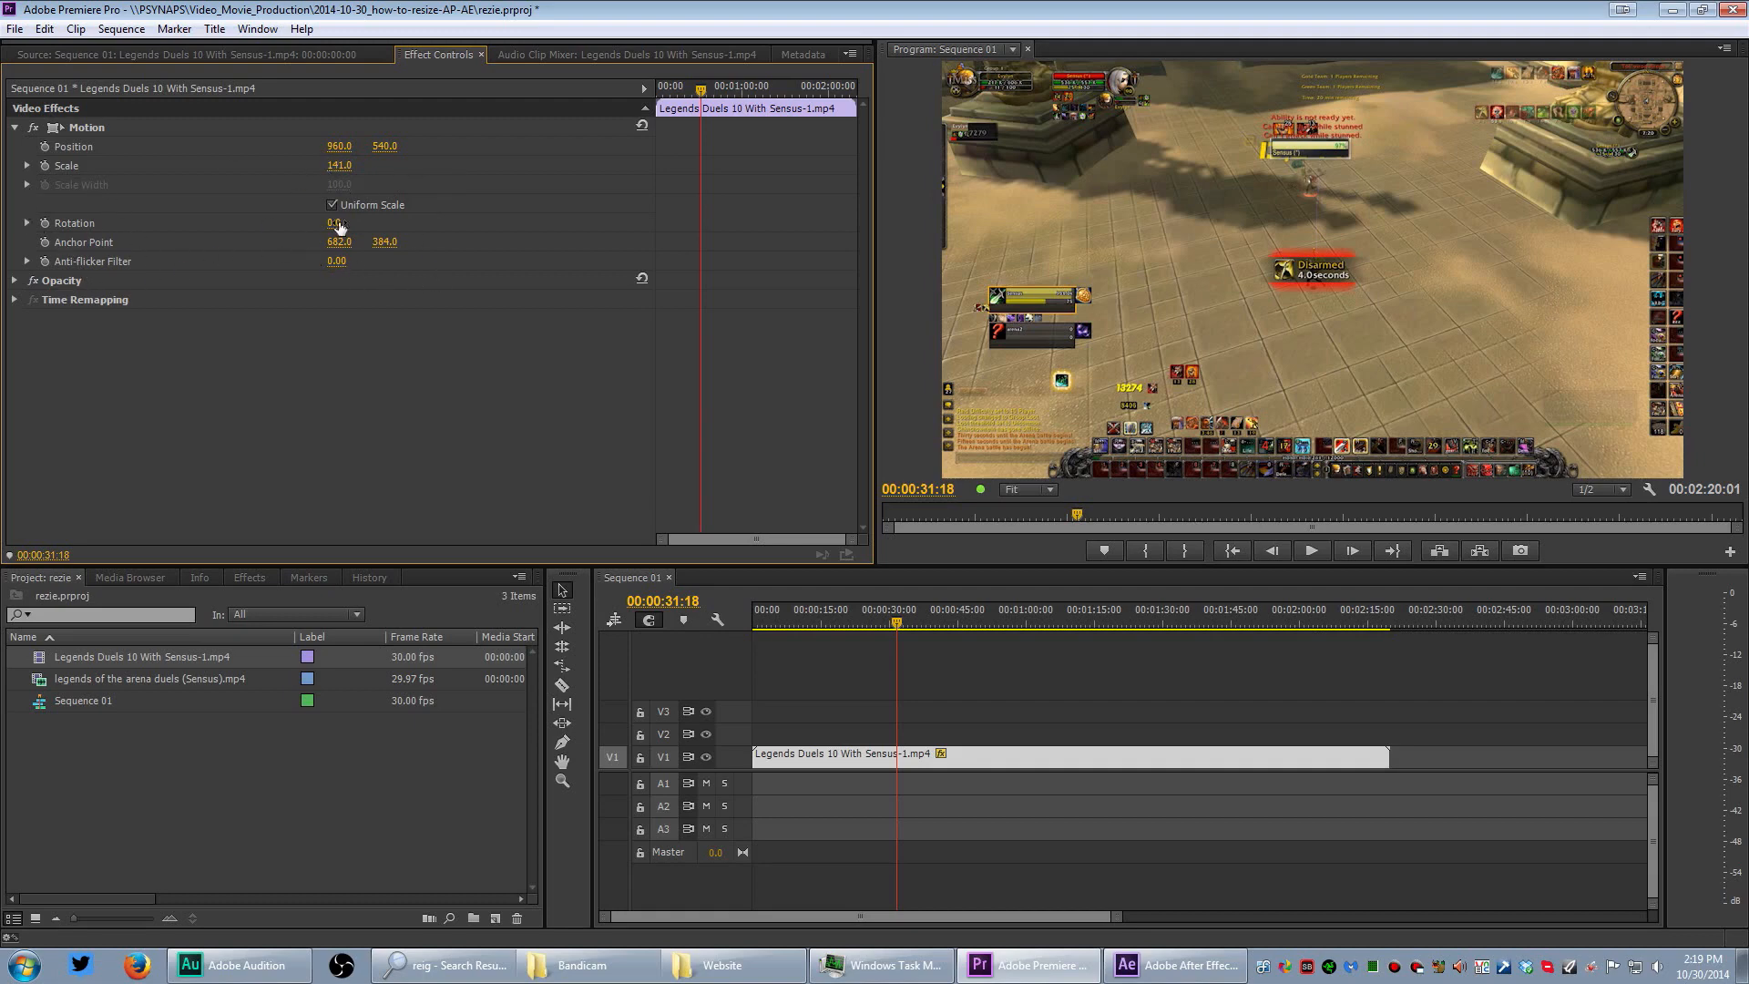
# Turn off Uniform Scale, leaving Scale Height and Scale Width at 141
pyautogui.click(332, 204)
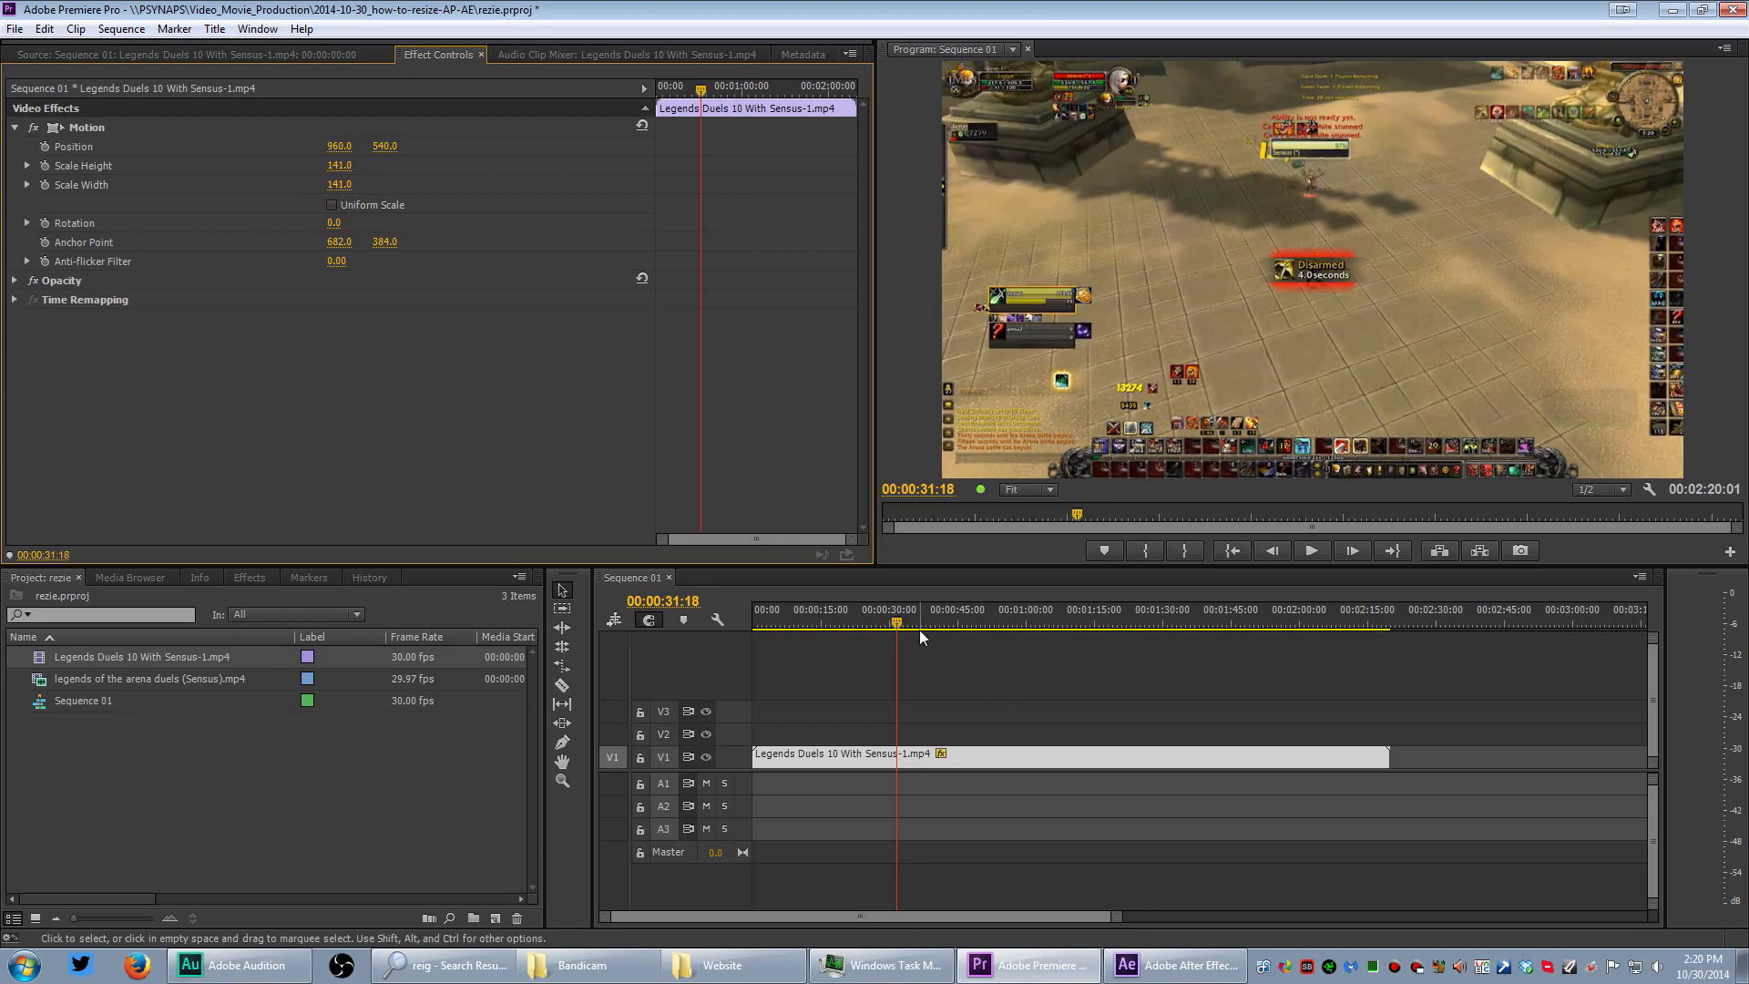
pyautogui.moveTo(927, 636)
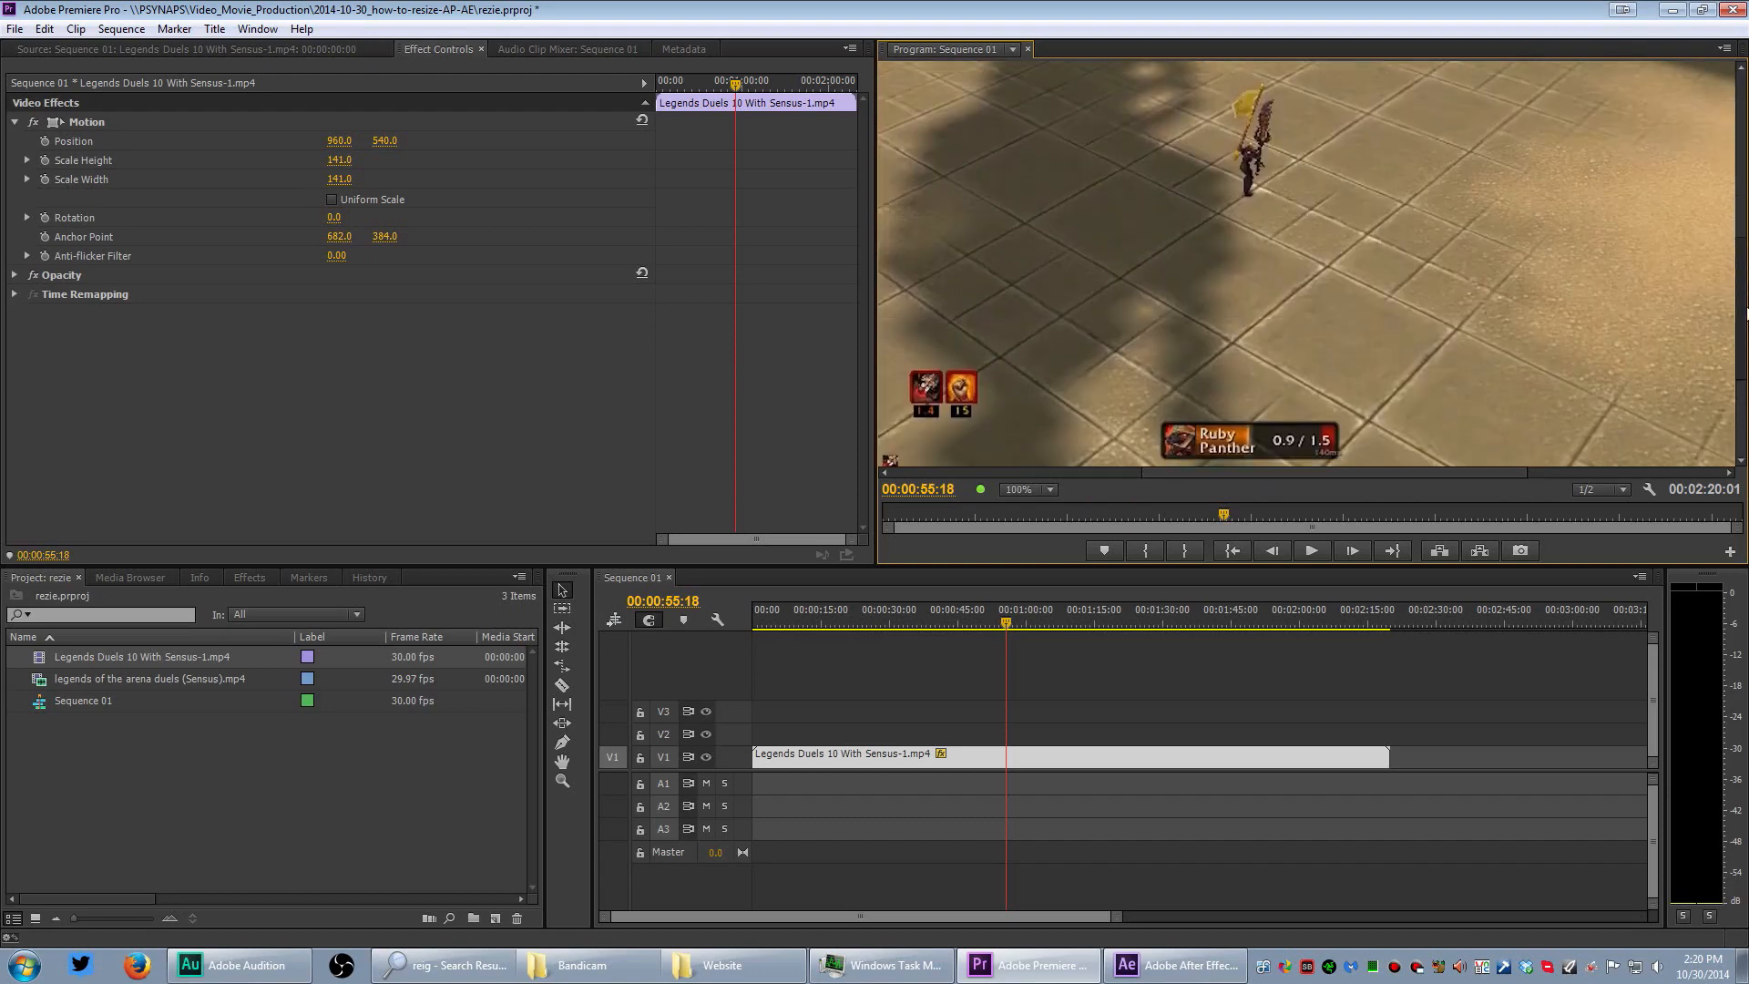
# Place legends of the arena duels (Sensus).mp4 after the first clip and fit the Program monitor
pyautogui.click(1311, 550)
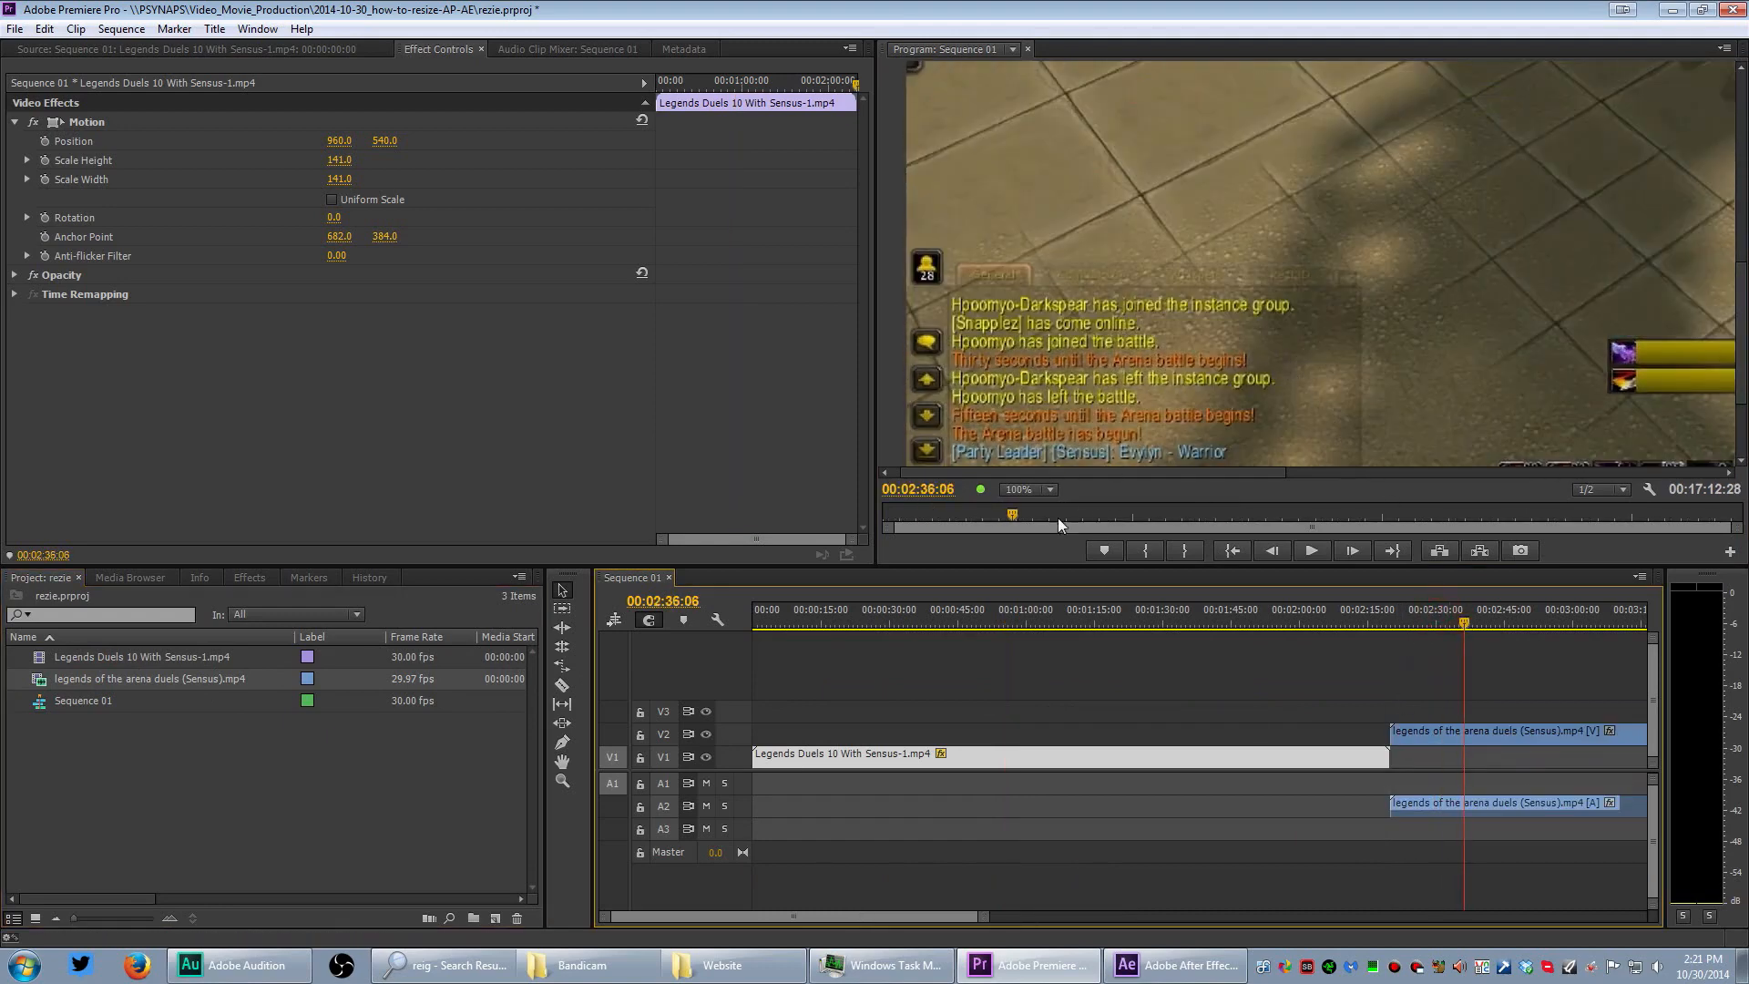
pyautogui.click(1018, 488)
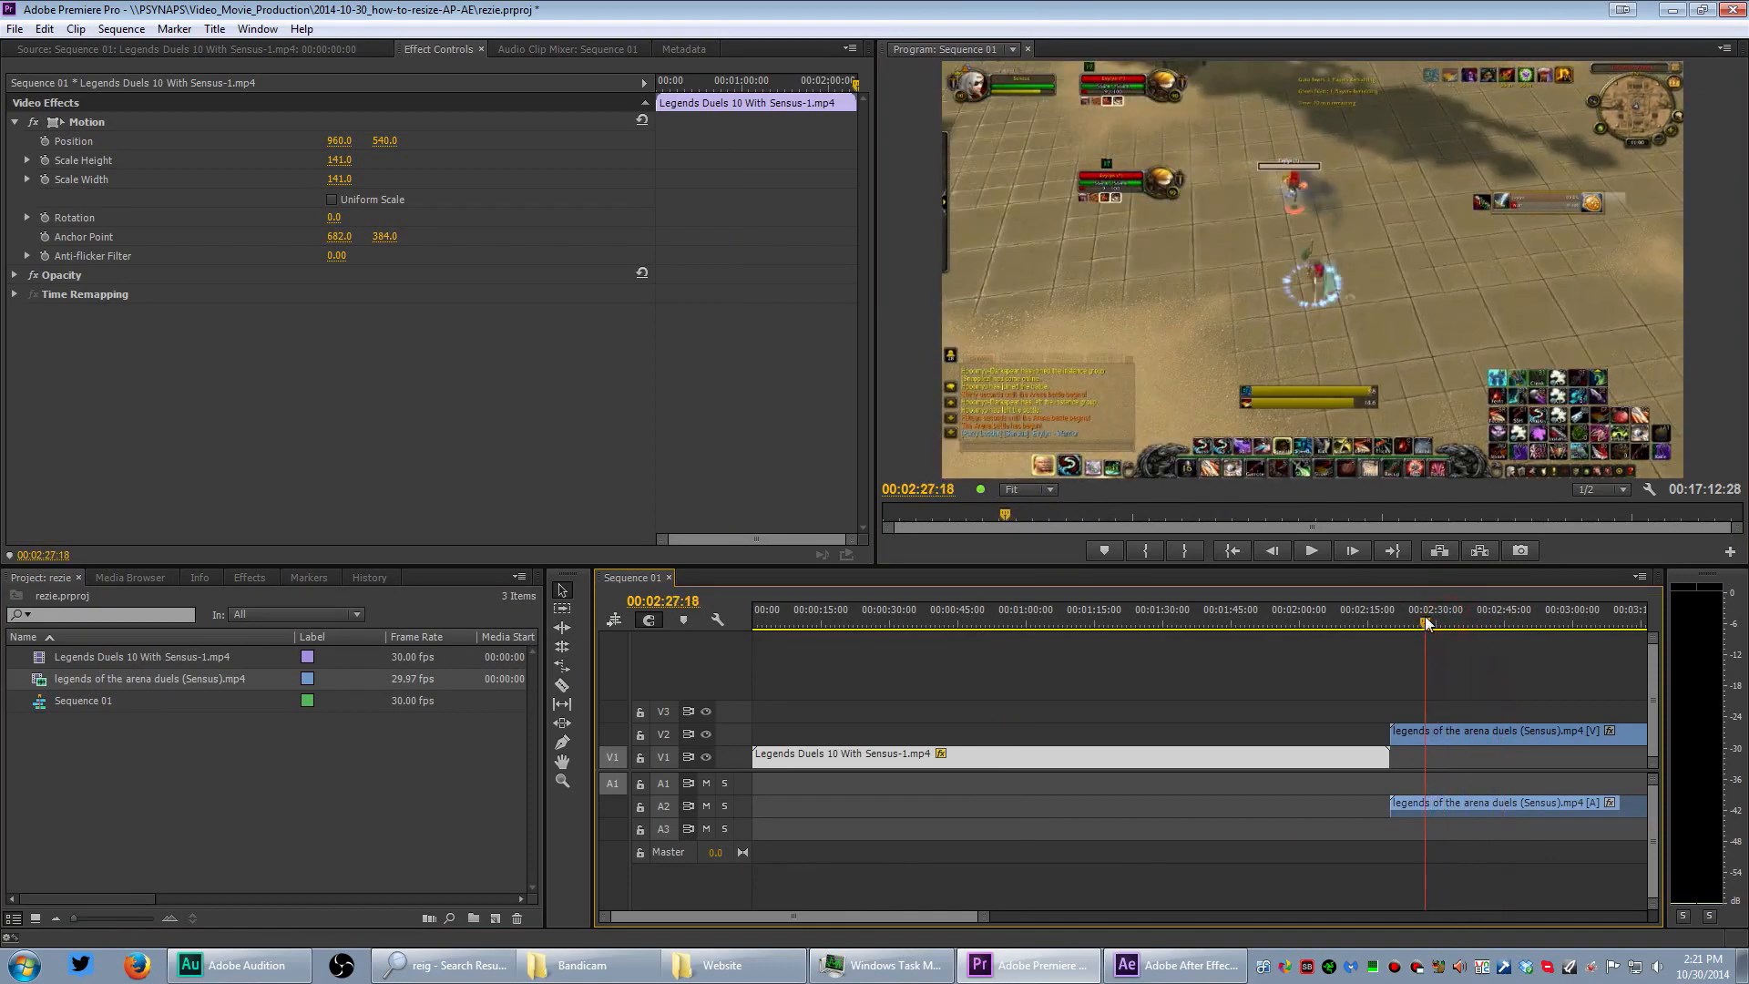
pyautogui.click(1492, 609)
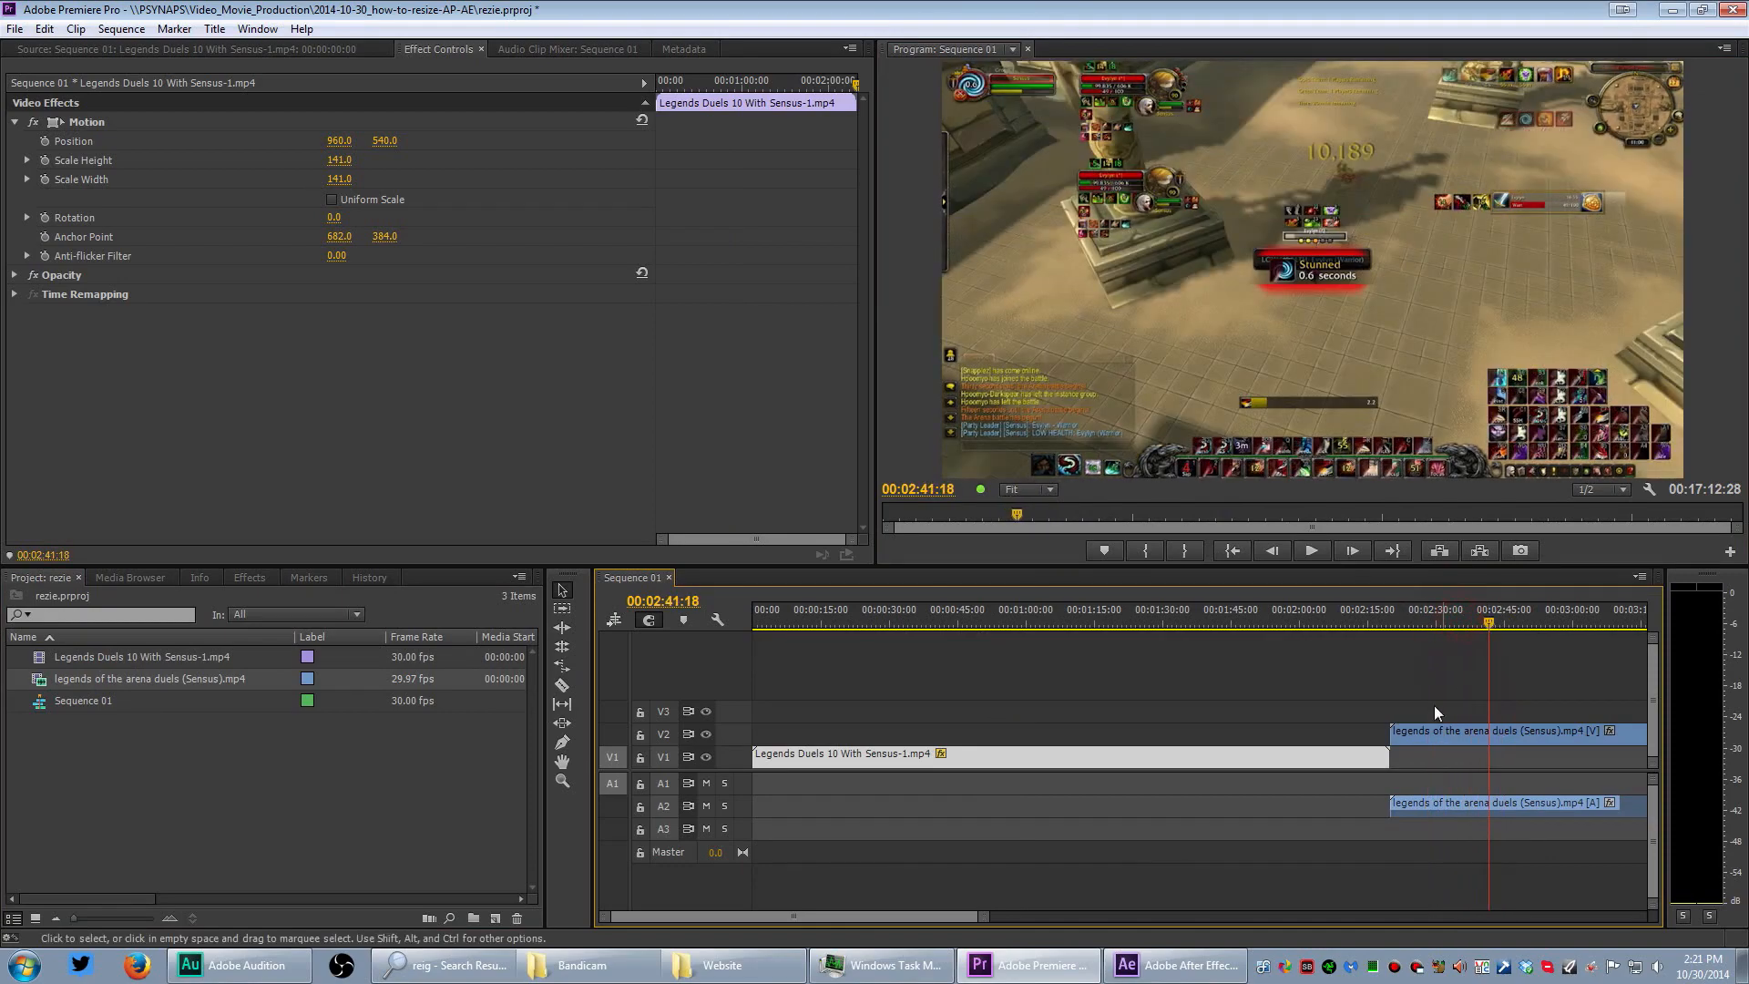